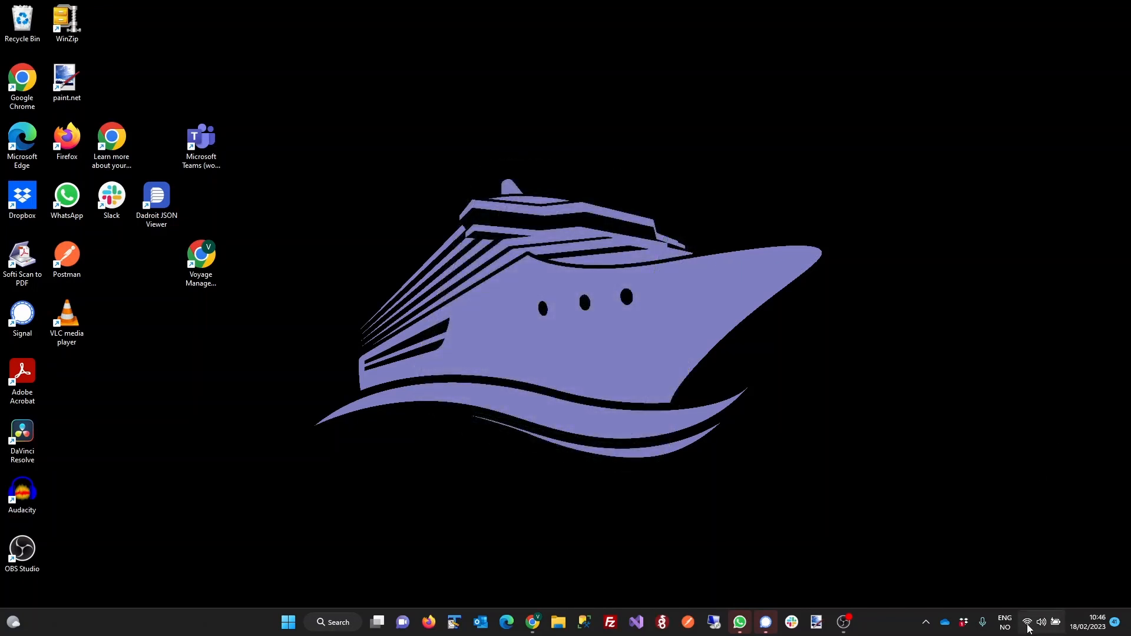
# Load the TL-WR902AC login page at 192.168.0.1 in Chrome
pyautogui.click(1028, 622)
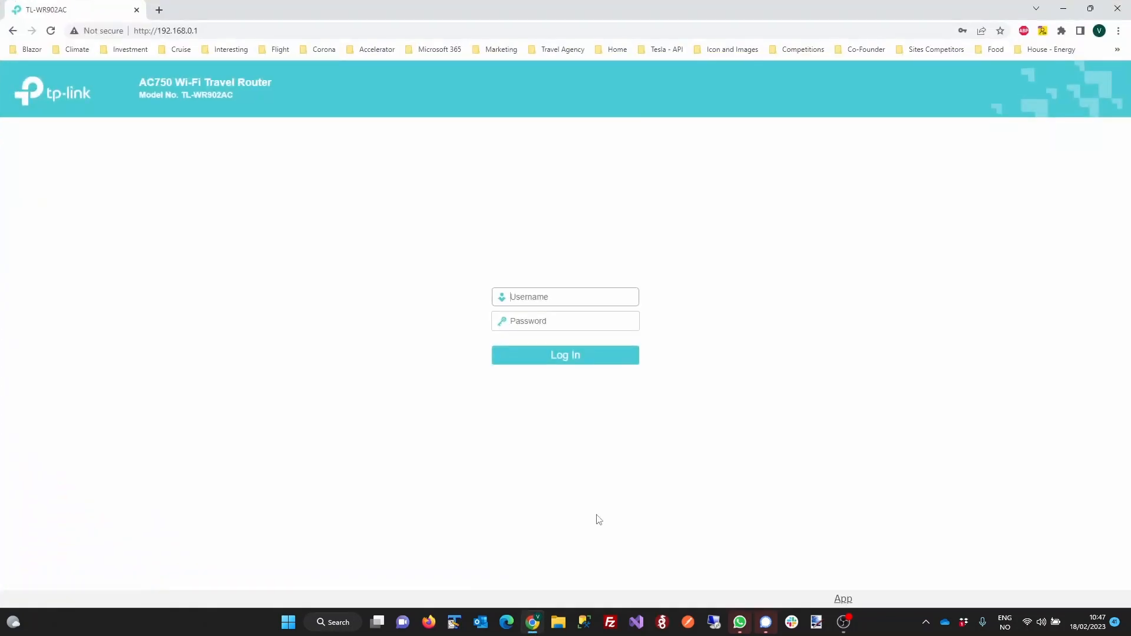
# Log in to the router's web interface with username admin
pyautogui.click(165, 30)
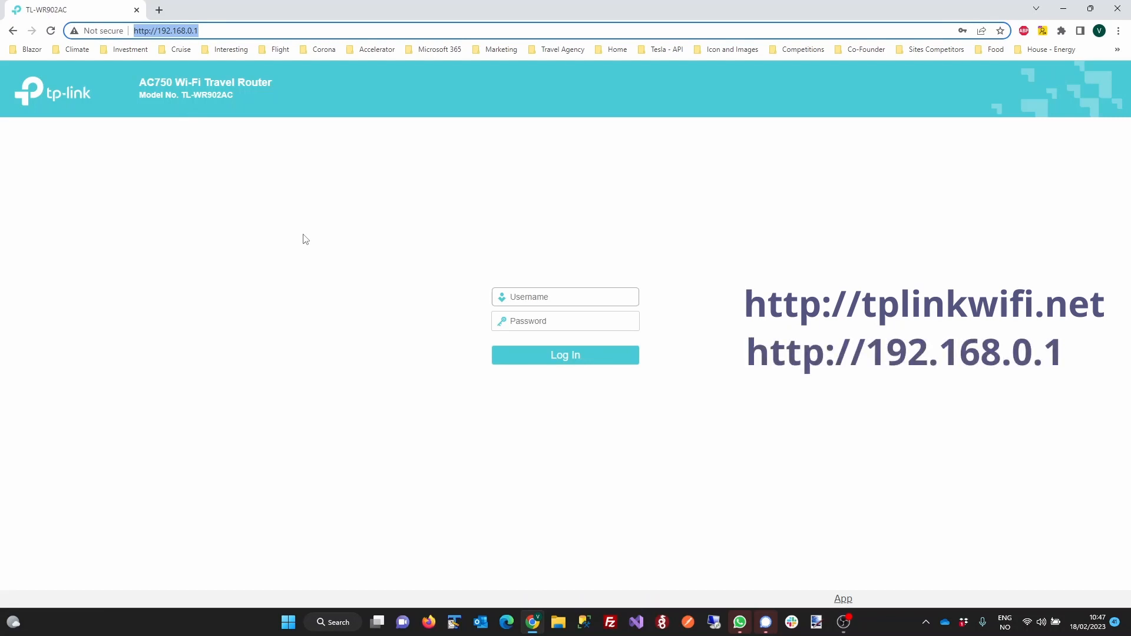
pyautogui.click(565, 296)
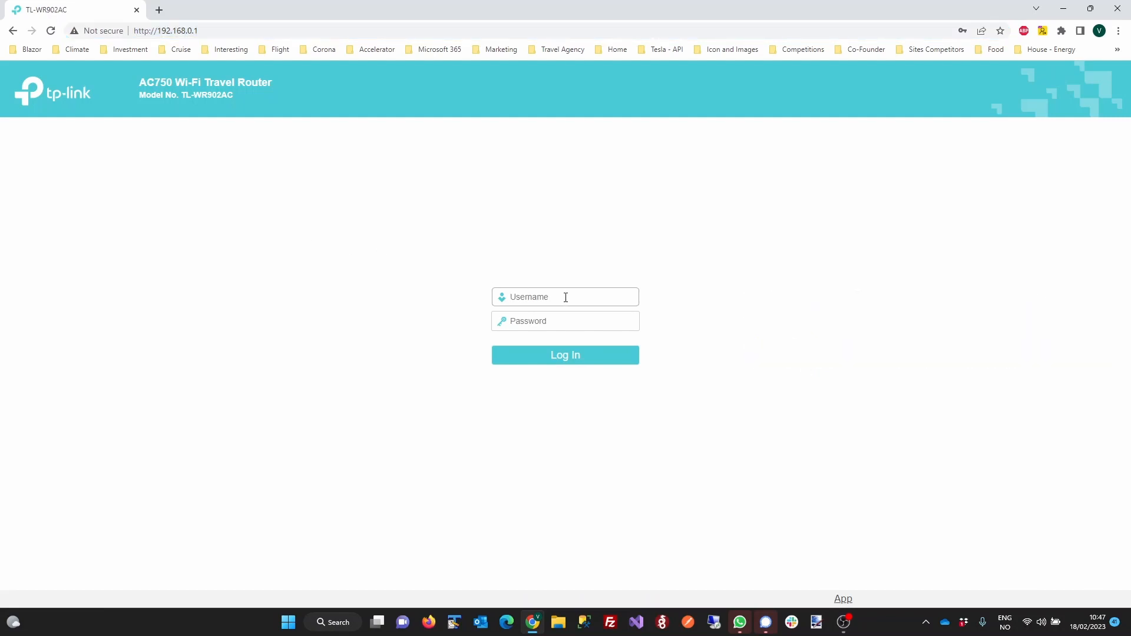
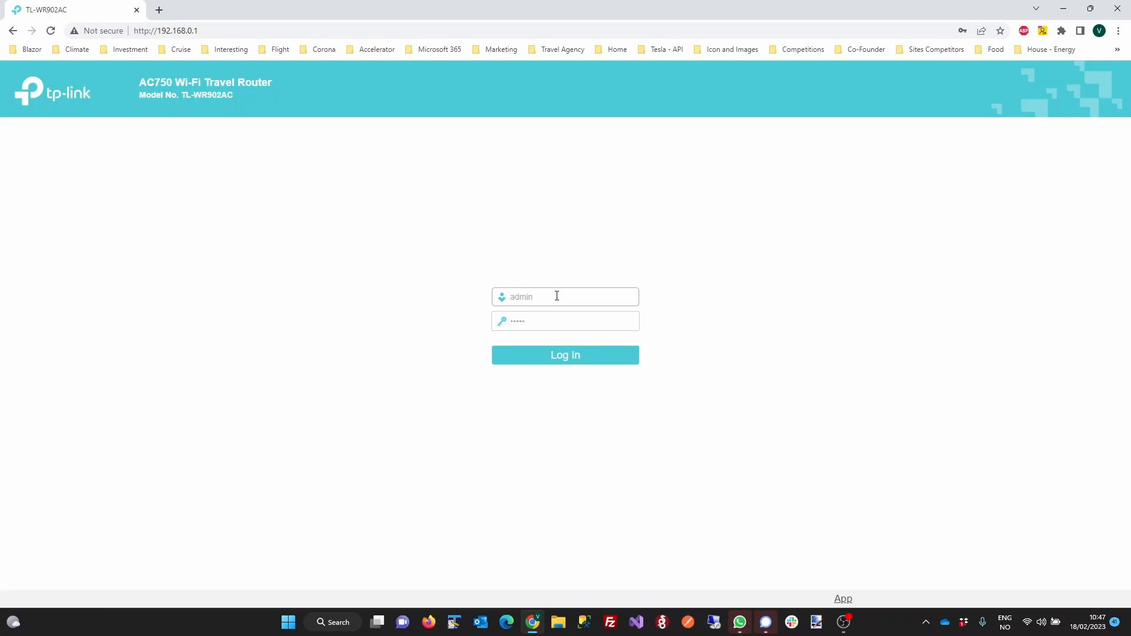
pyautogui.click(565, 354)
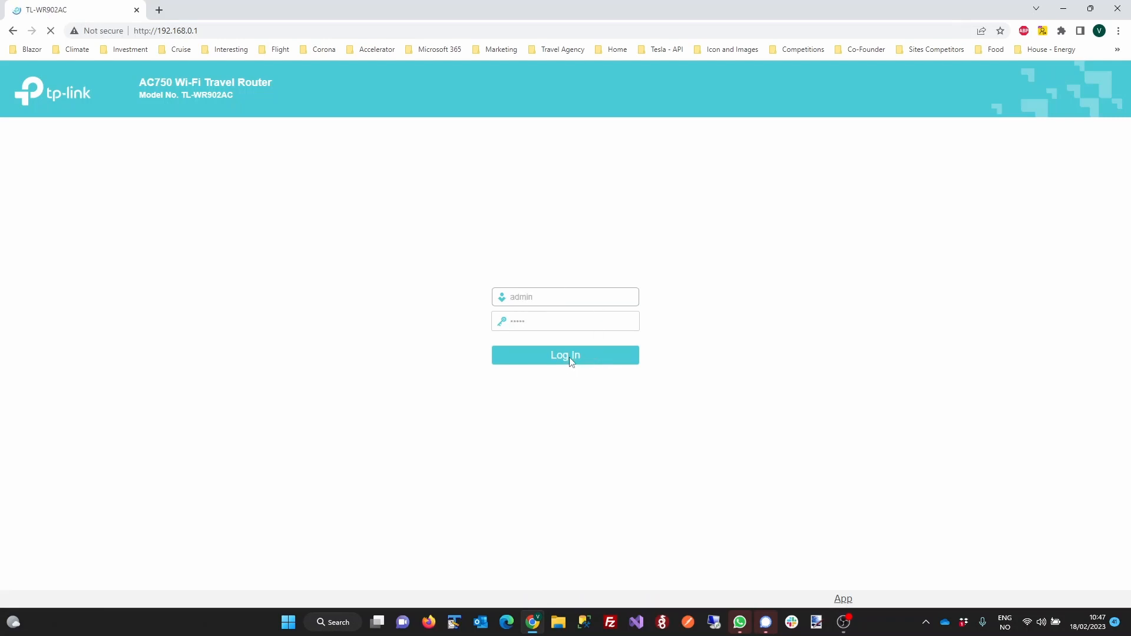
pyautogui.click(565, 355)
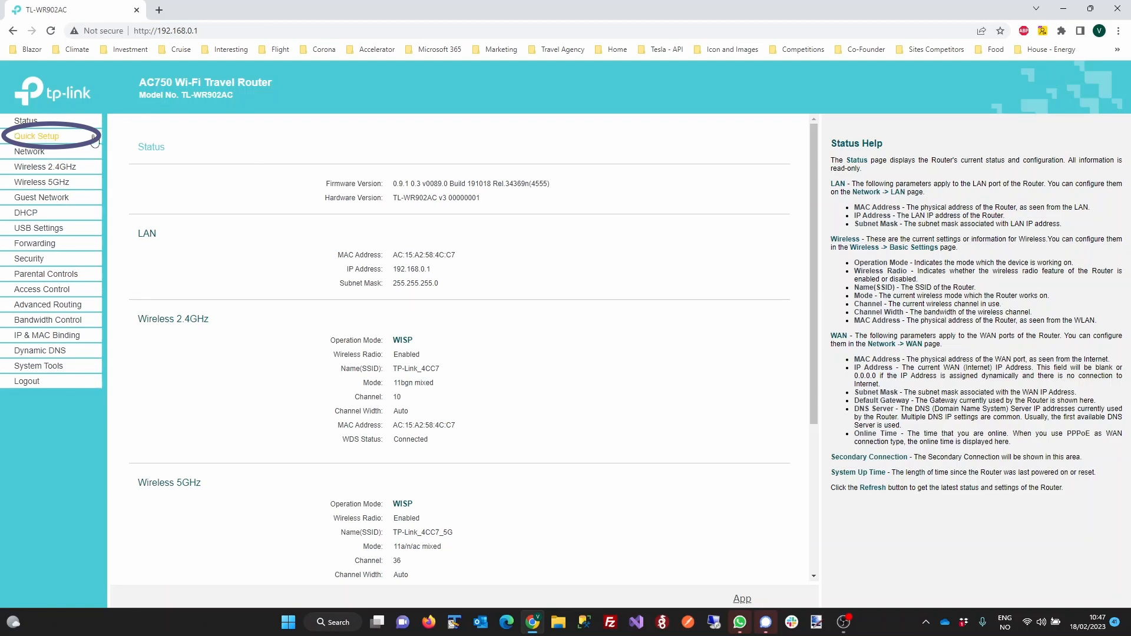
# Run Quick Setup with Dynamic IP, scan the AP list and connect to Guest
pyautogui.click(35, 136)
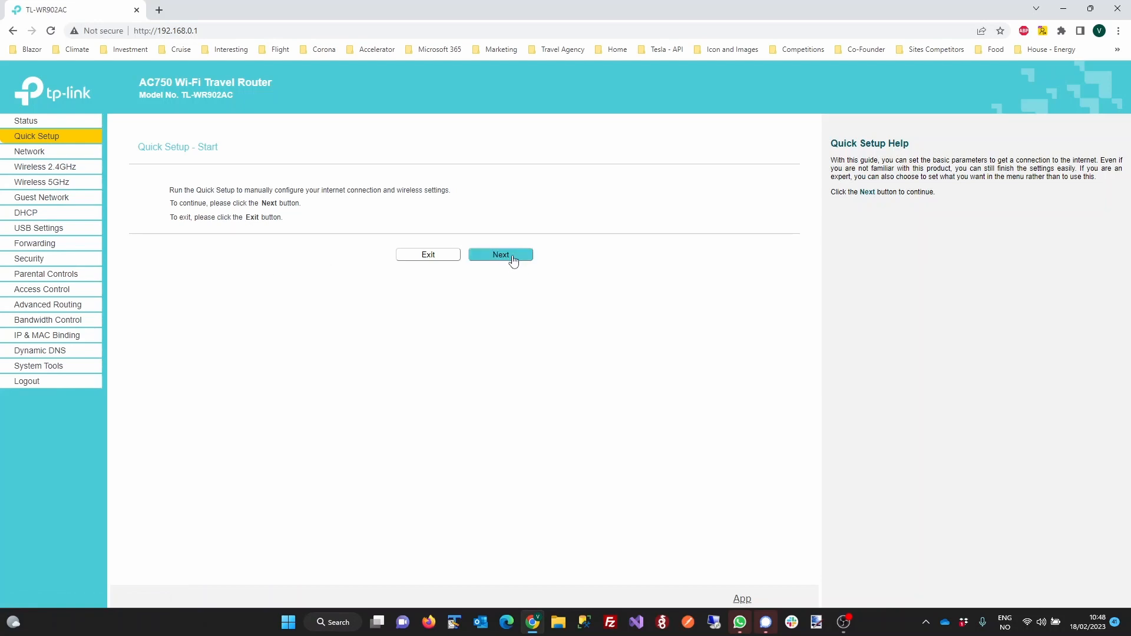
pyautogui.click(500, 254)
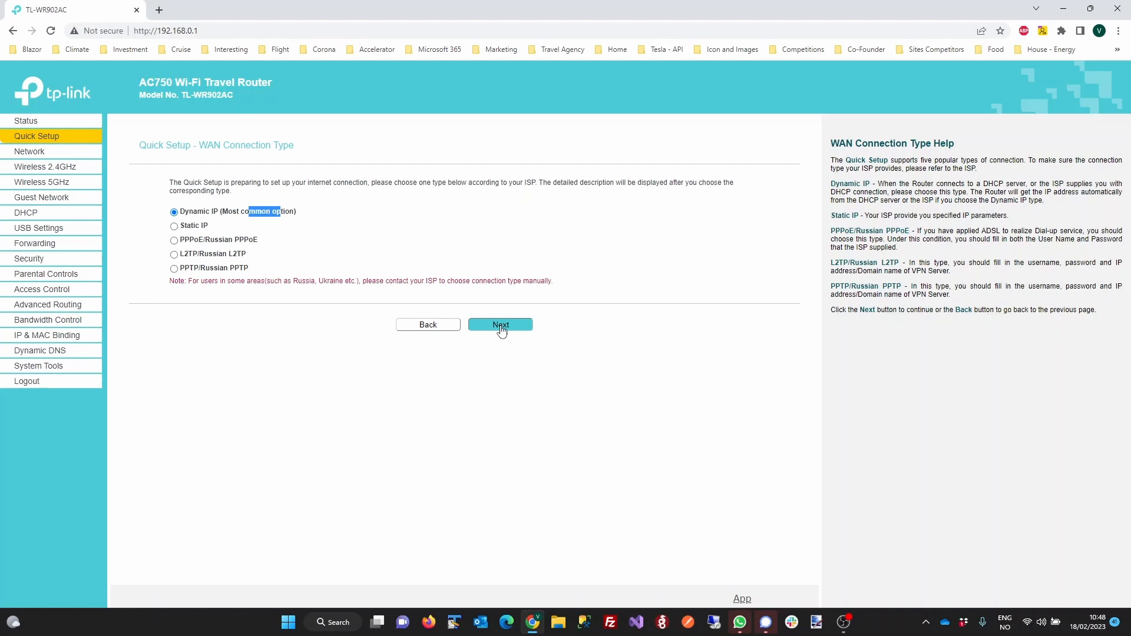
pyautogui.click(500, 325)
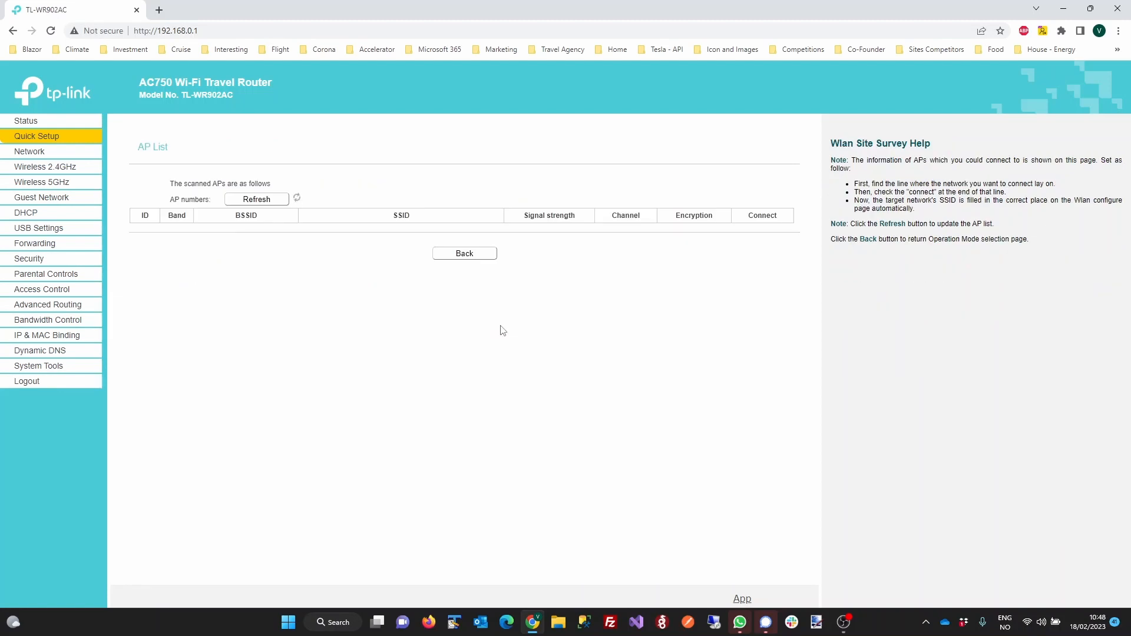
pyautogui.click(256, 199)
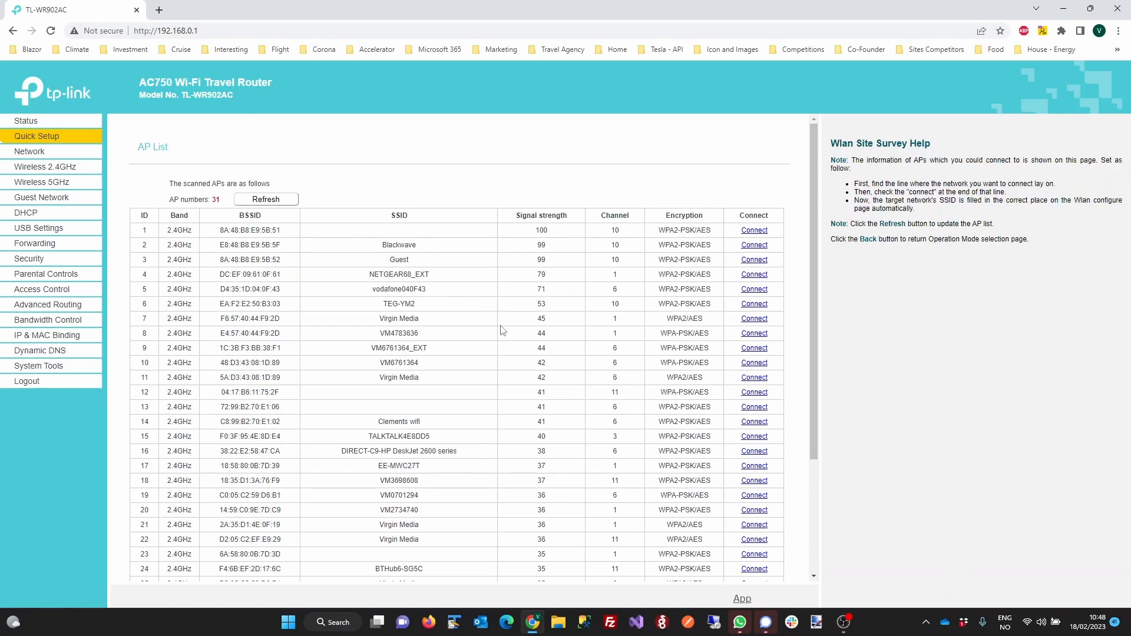
pyautogui.moveTo(496, 292)
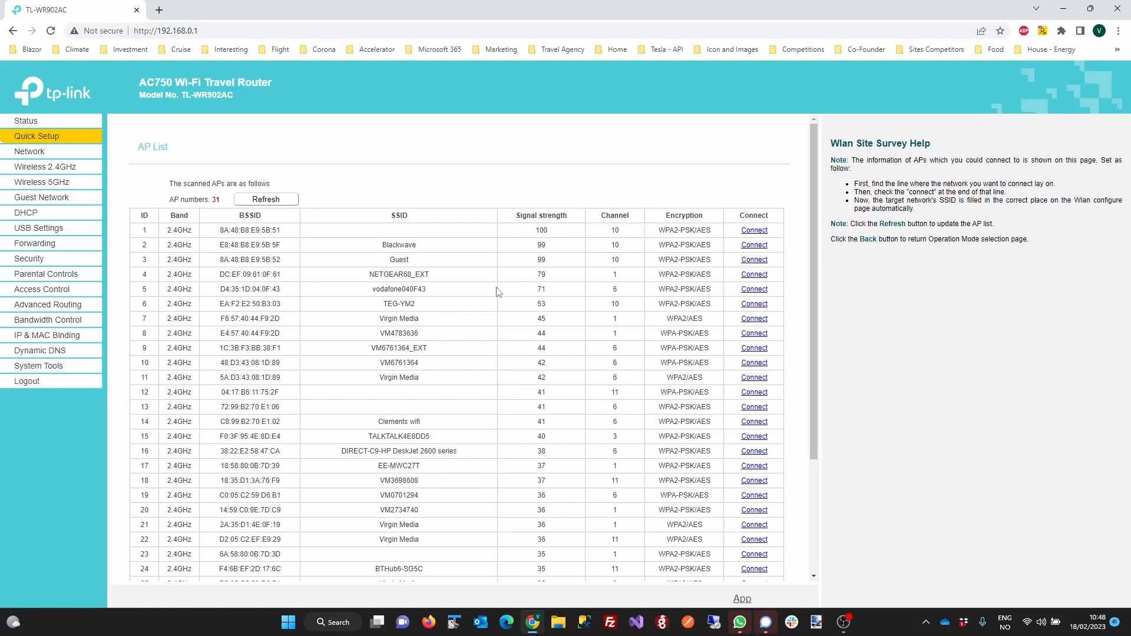
pyautogui.moveTo(753, 264)
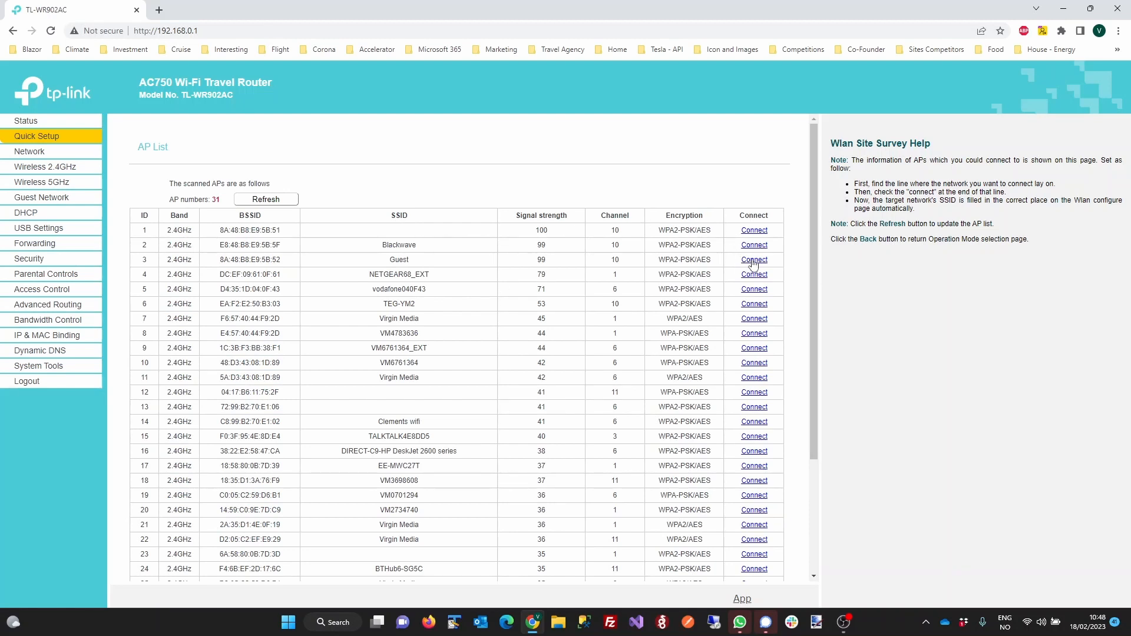
pyautogui.click(753, 260)
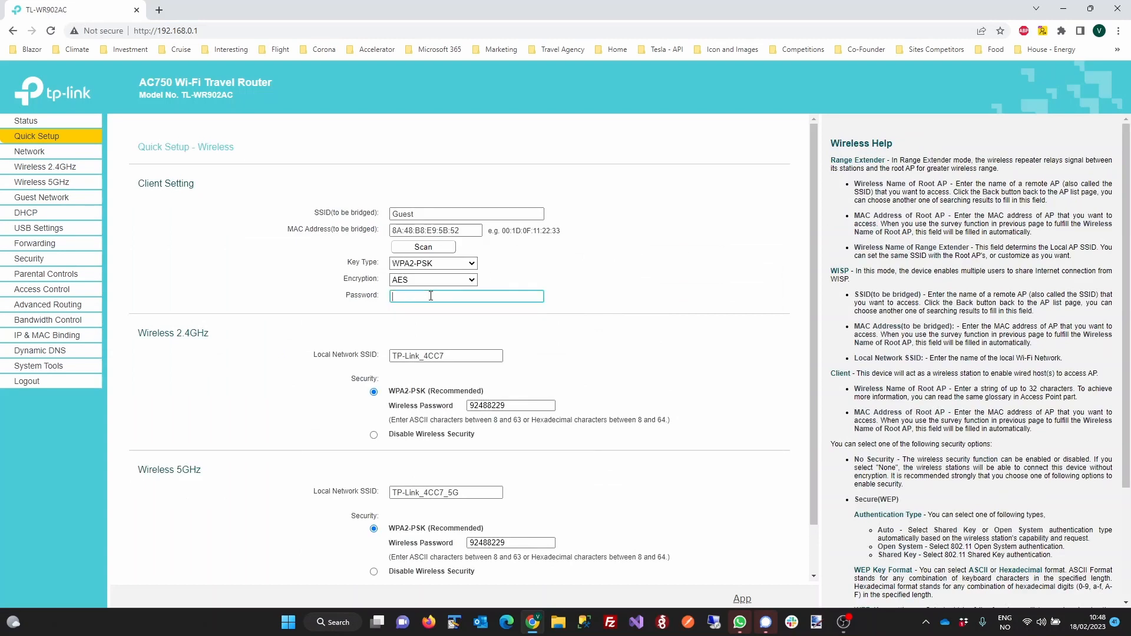
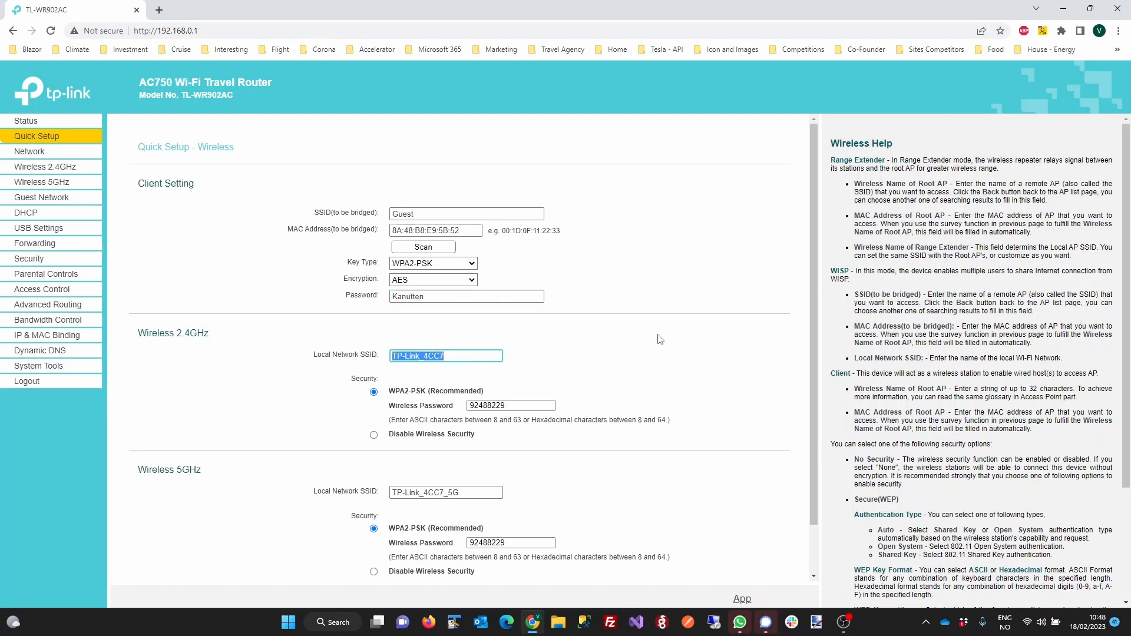
pyautogui.scroll(-3)
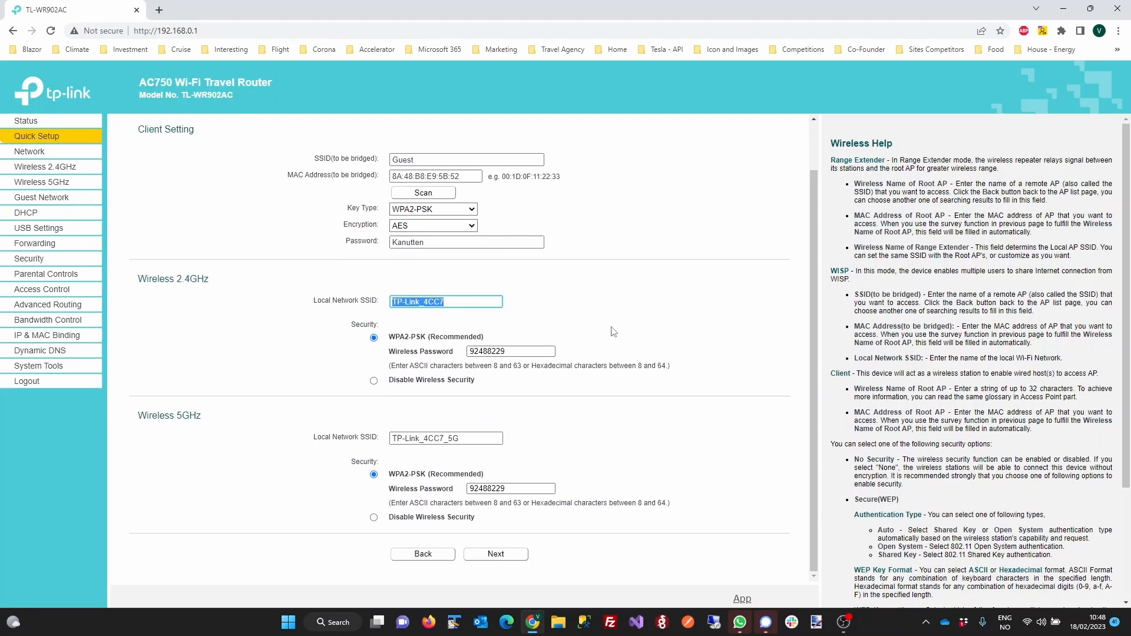
pyautogui.write('Cruises')
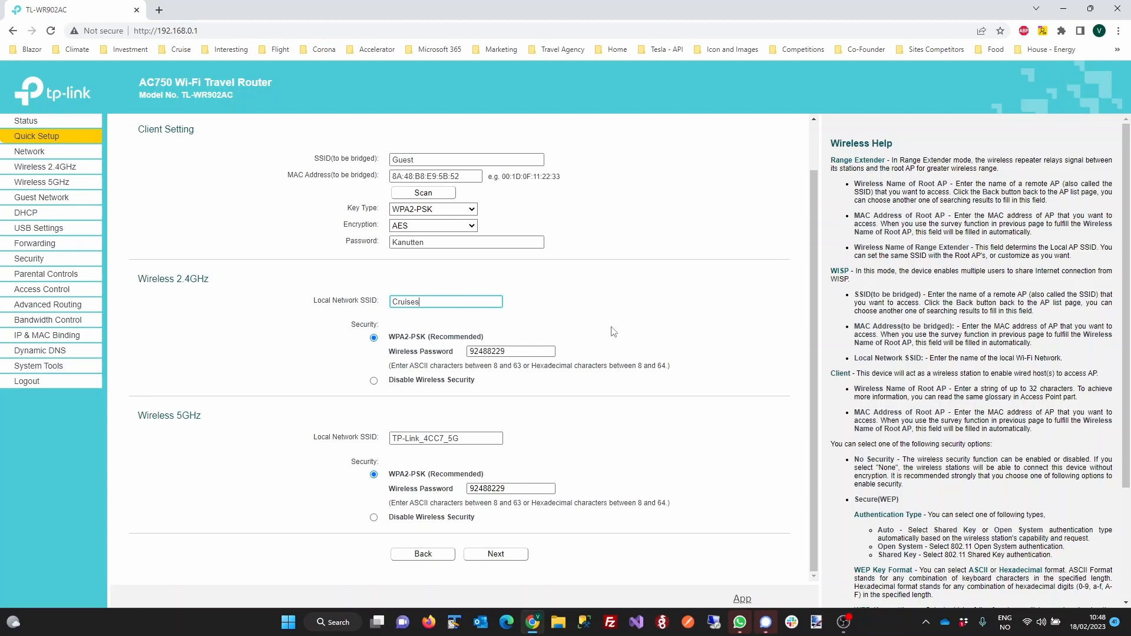
pyautogui.write('WithFriends')
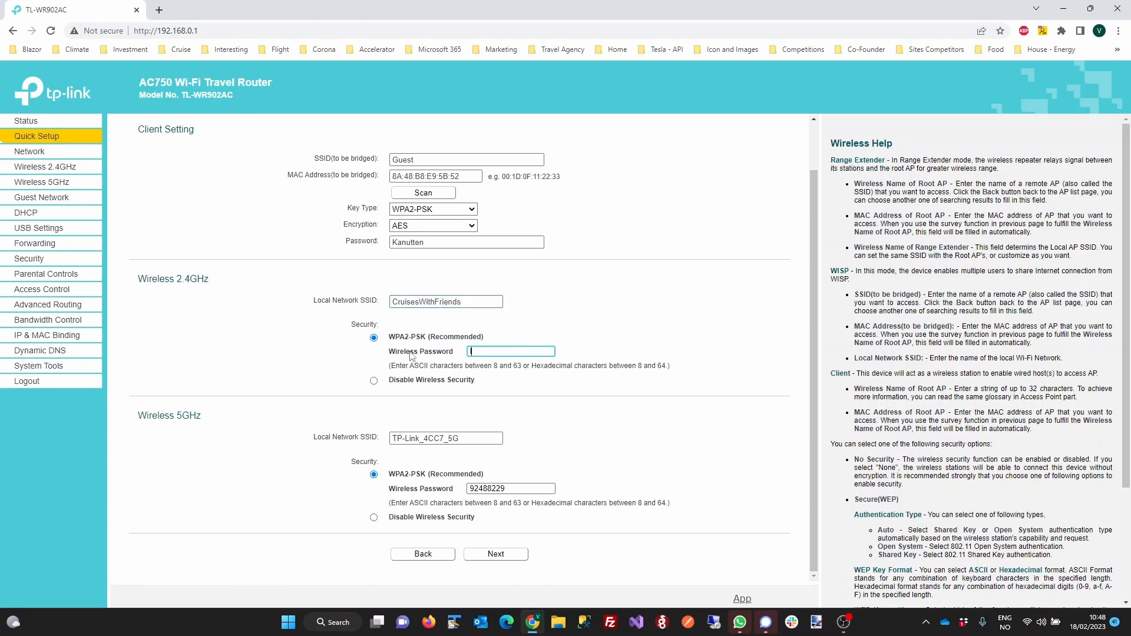
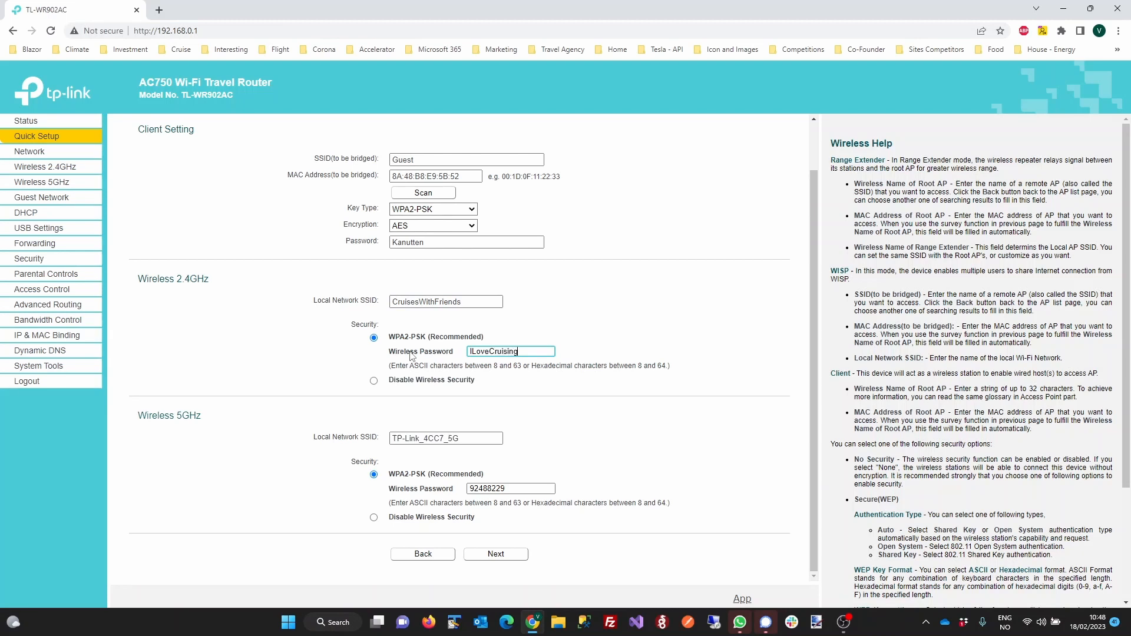
# Name the 5GHz network CruisesWithFriends_5G and apply the setup from the summary
pyautogui.click(446, 438)
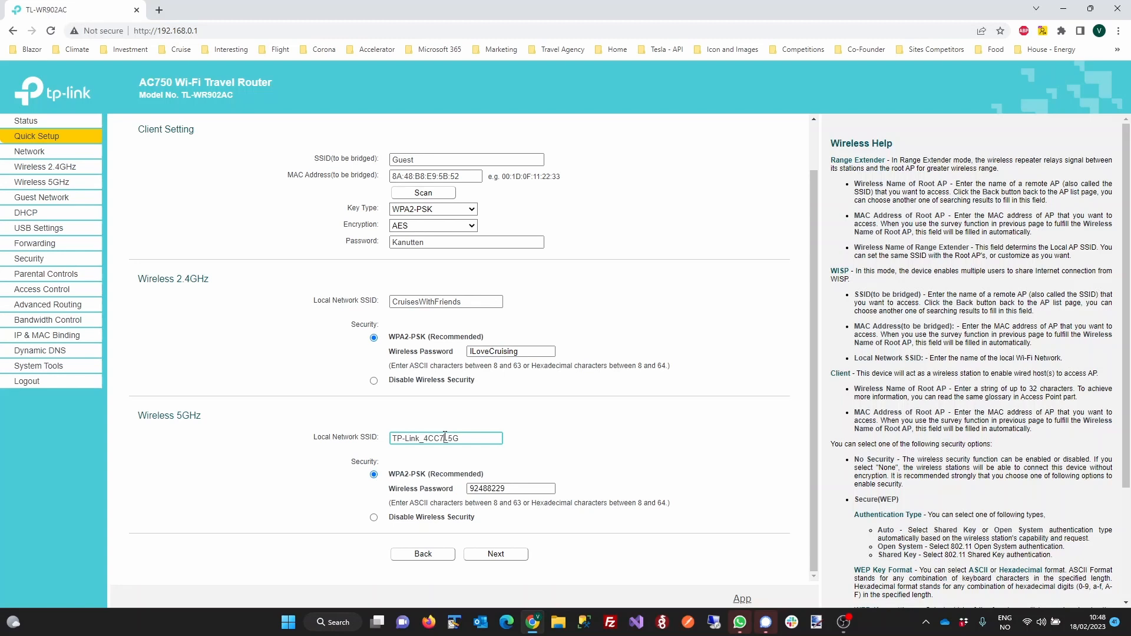
pyautogui.write('Cruises_5G')
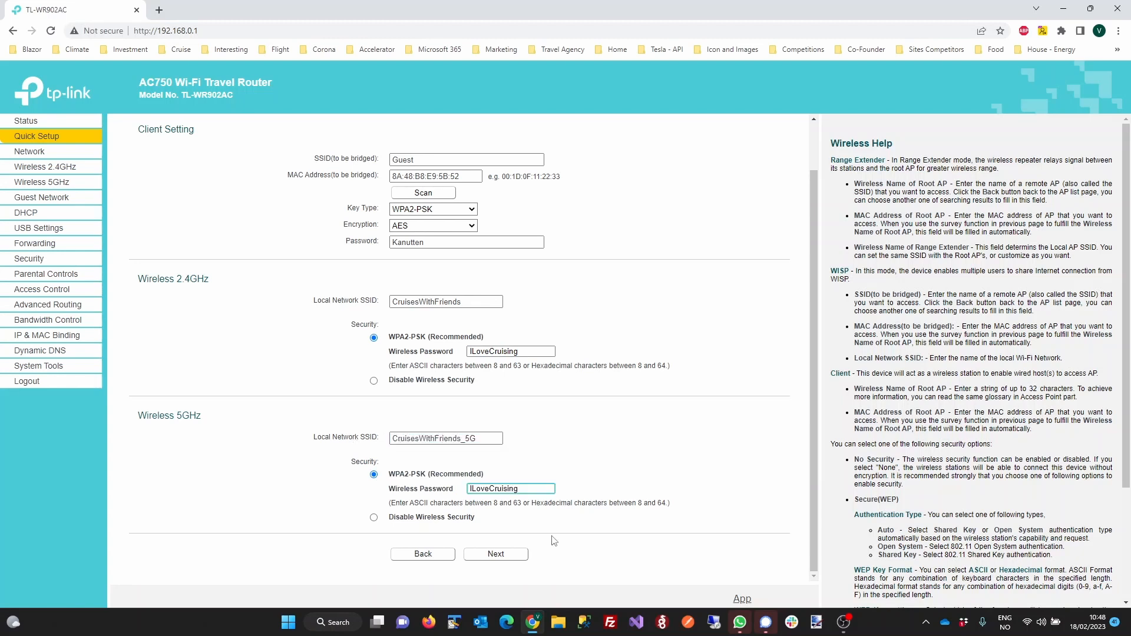
pyautogui.click(495, 554)
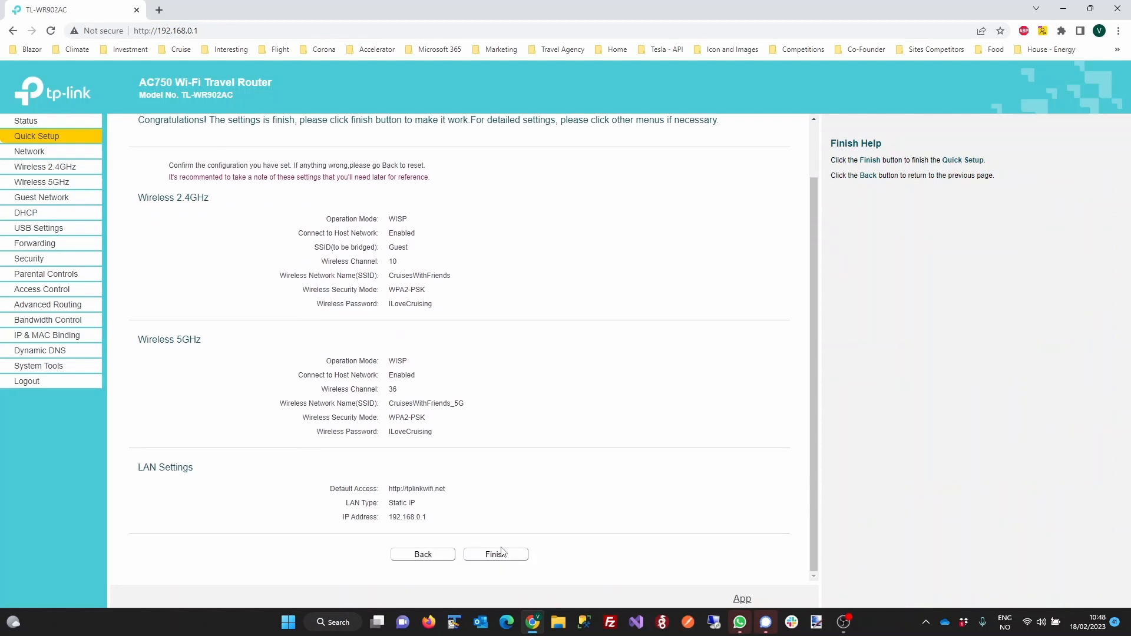
pyautogui.click(495, 554)
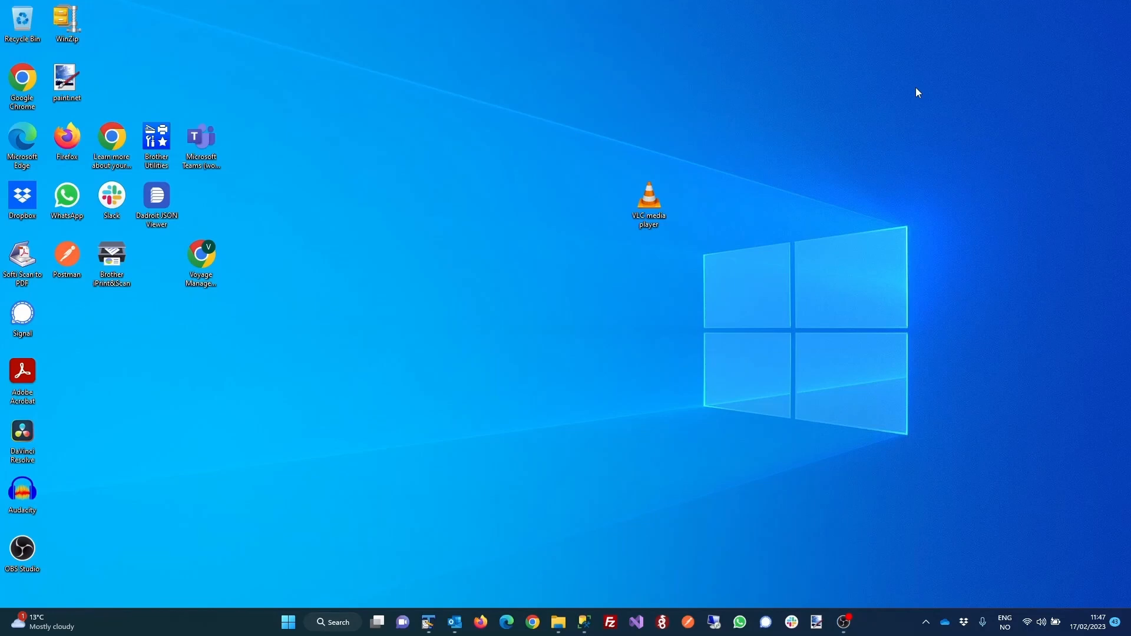
# Search the Start menu for 'Mobile hotspot'
pyautogui.click(288, 622)
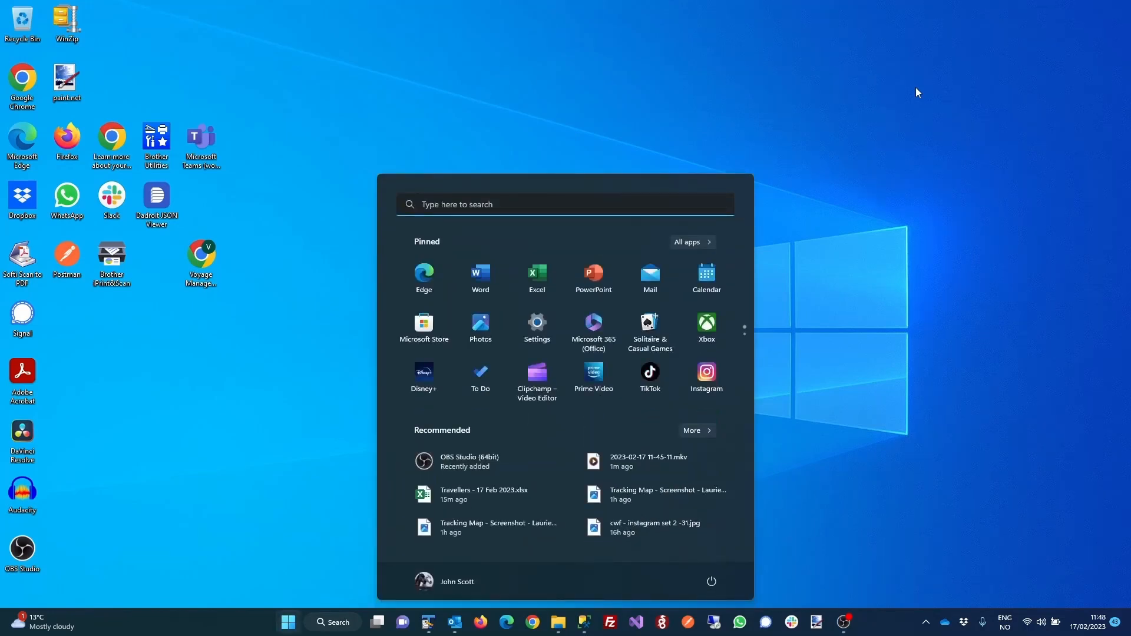
pyautogui.click(332, 622)
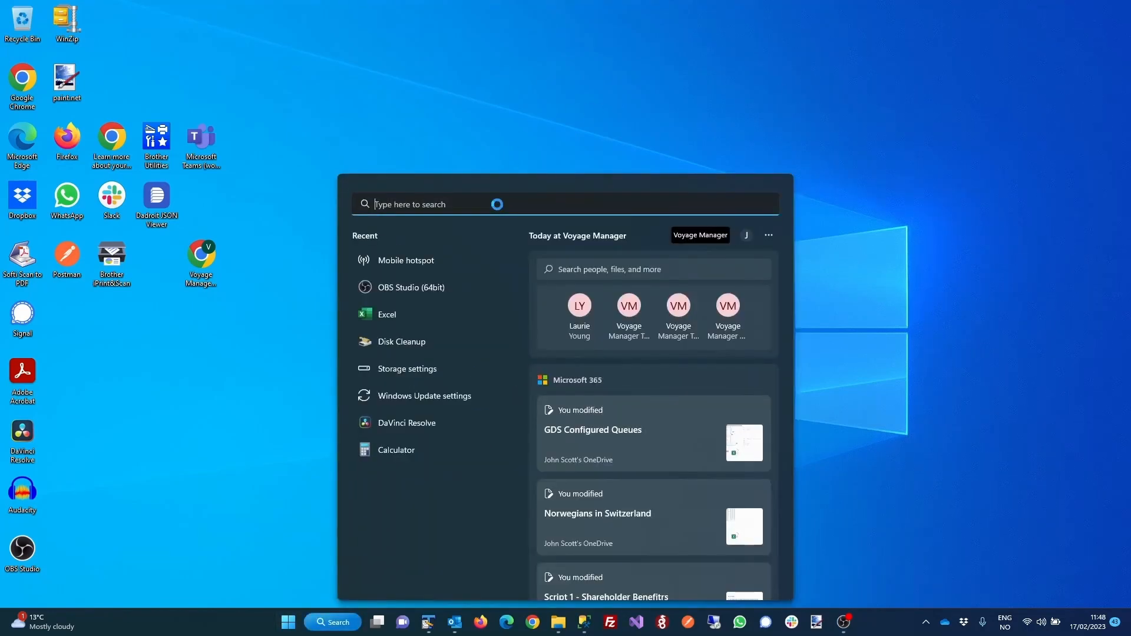
pyautogui.write('Mobile ho')
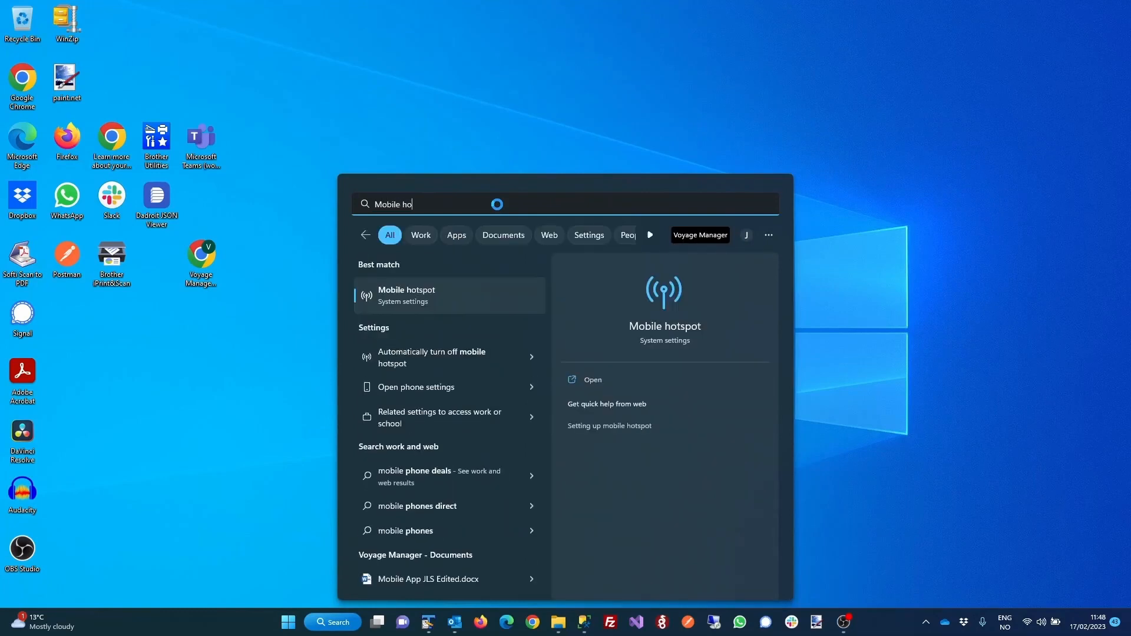
pyautogui.write('tspot')
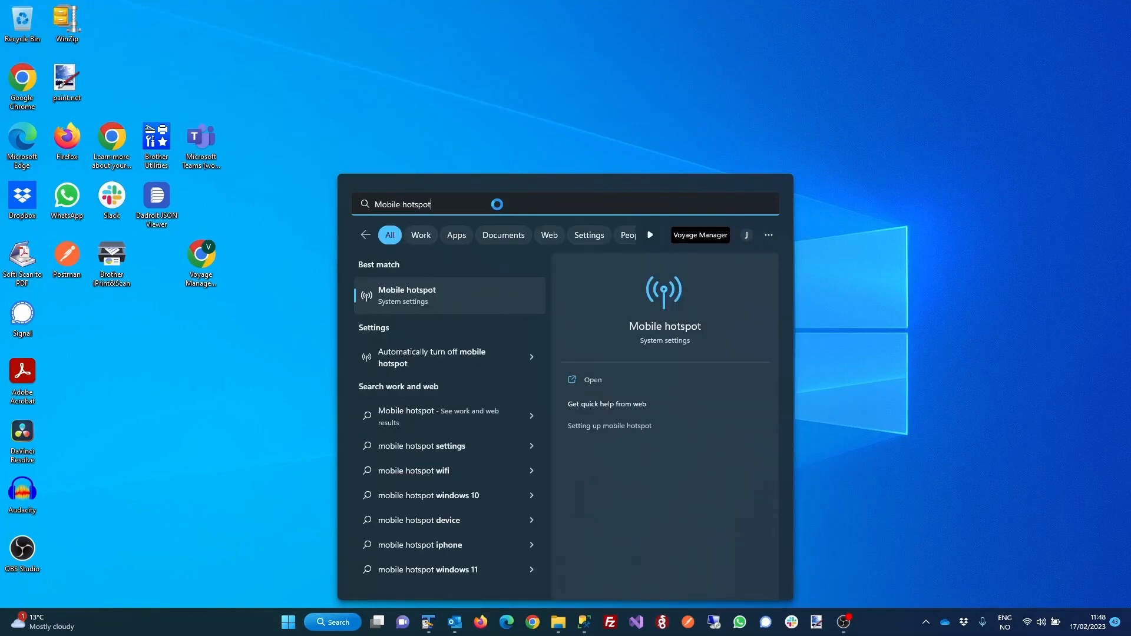
# Open the Mobile hotspot settings page from the search result
pyautogui.click(592, 380)
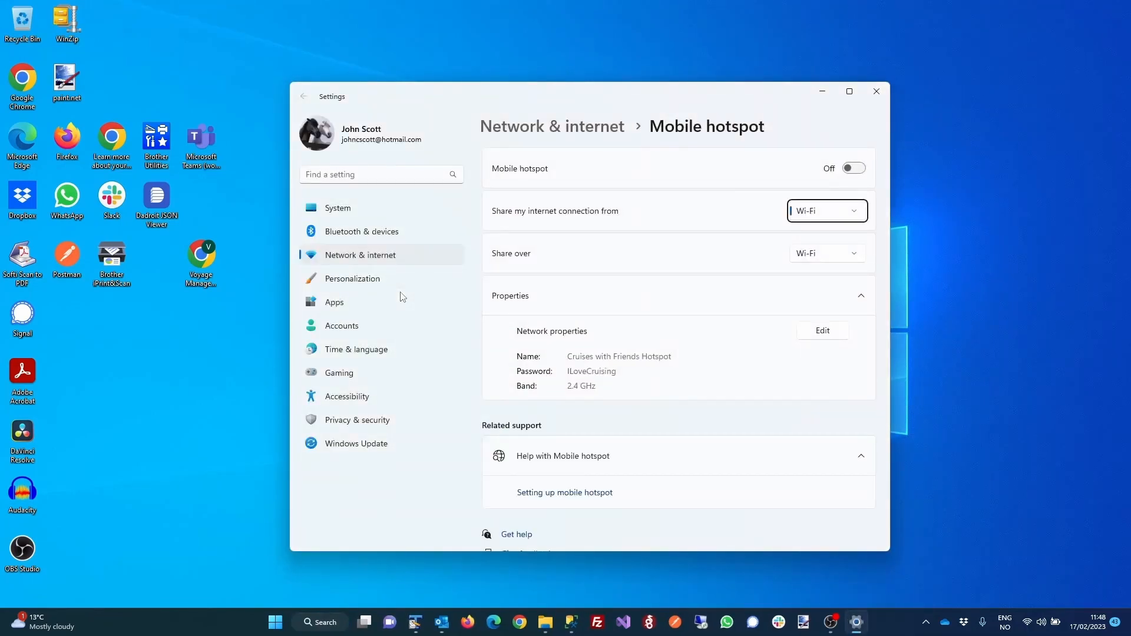
pyautogui.moveTo(778, 331)
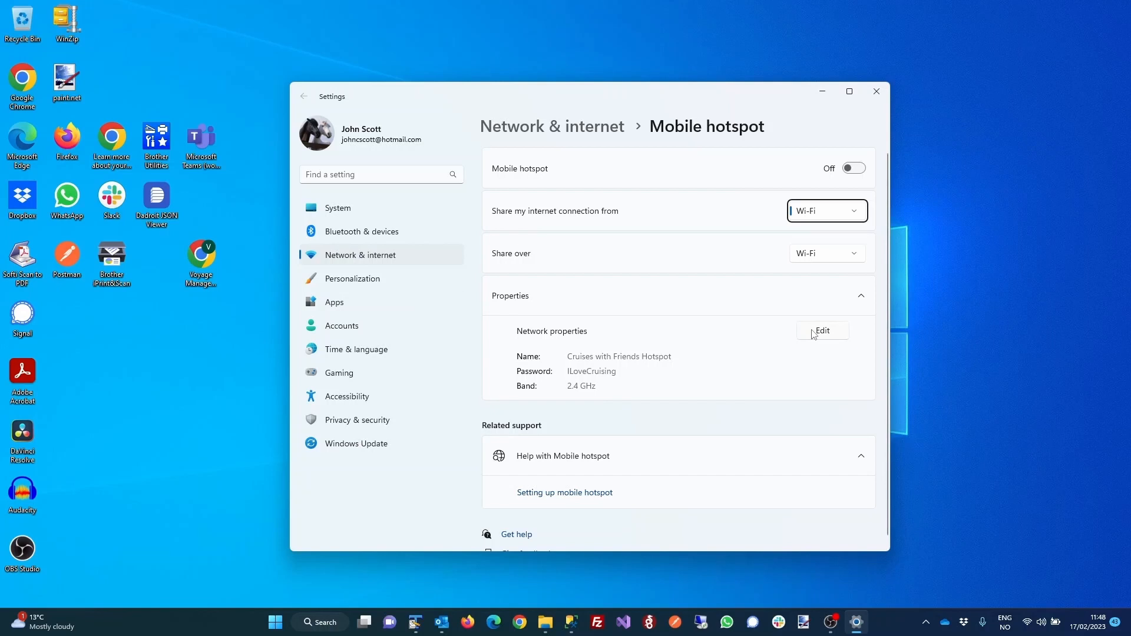
pyautogui.moveTo(817, 334)
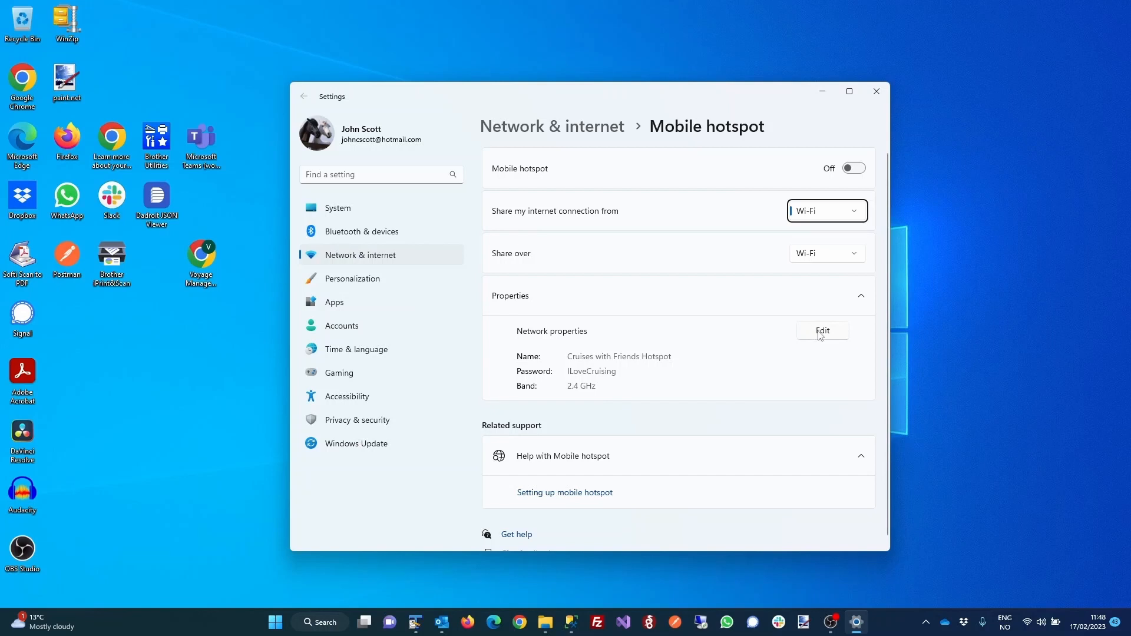
pyautogui.click(822, 330)
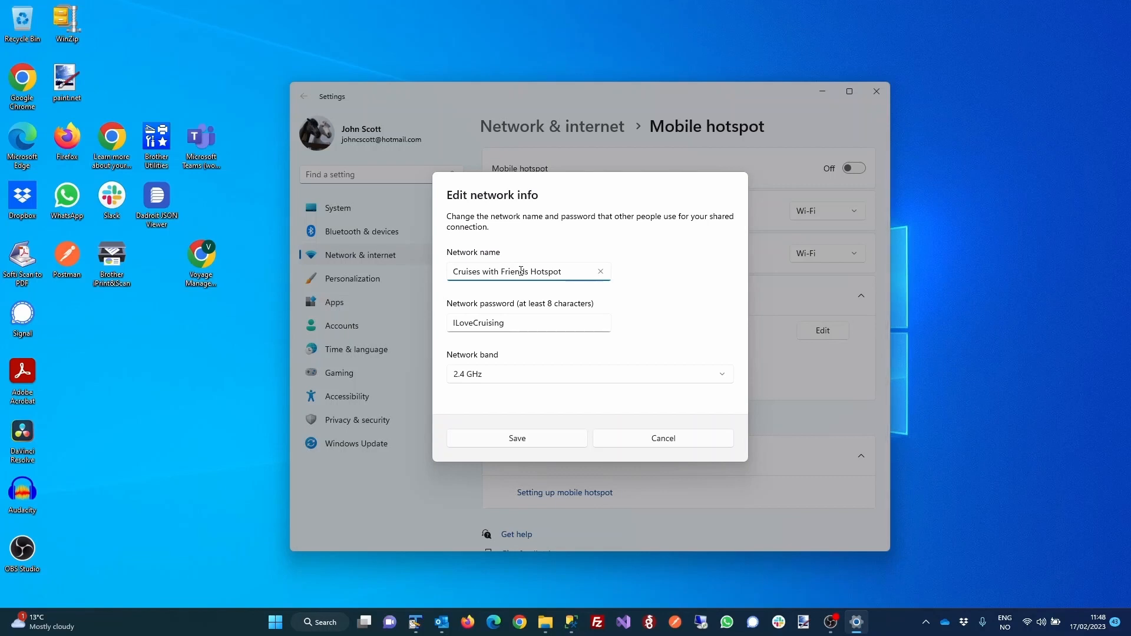
pyautogui.moveTo(521, 322)
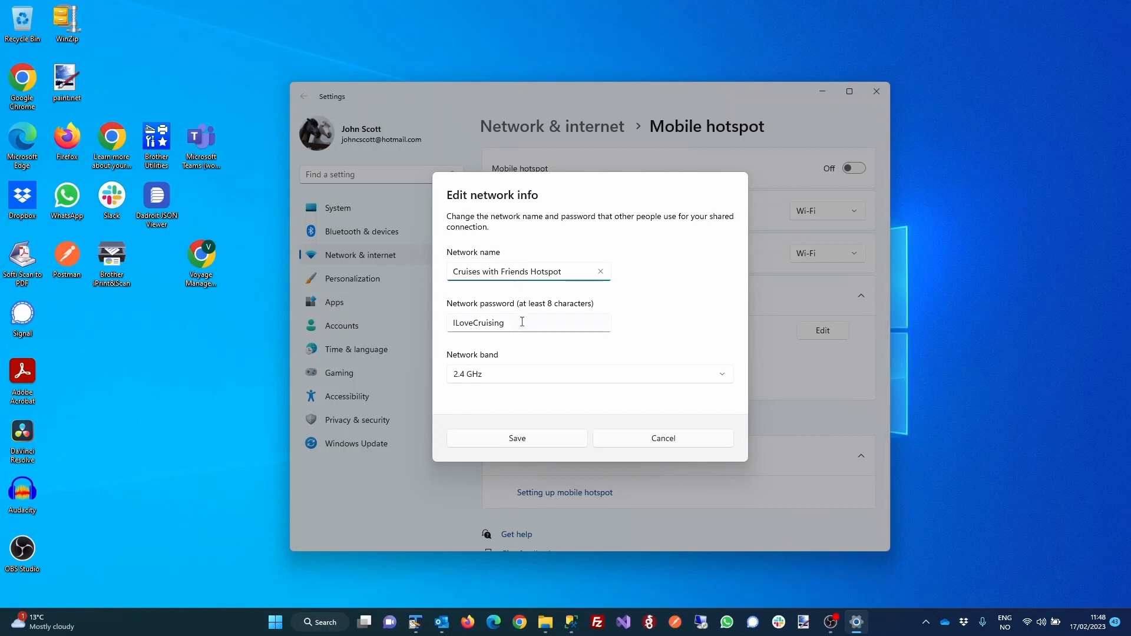
pyautogui.click(526, 322)
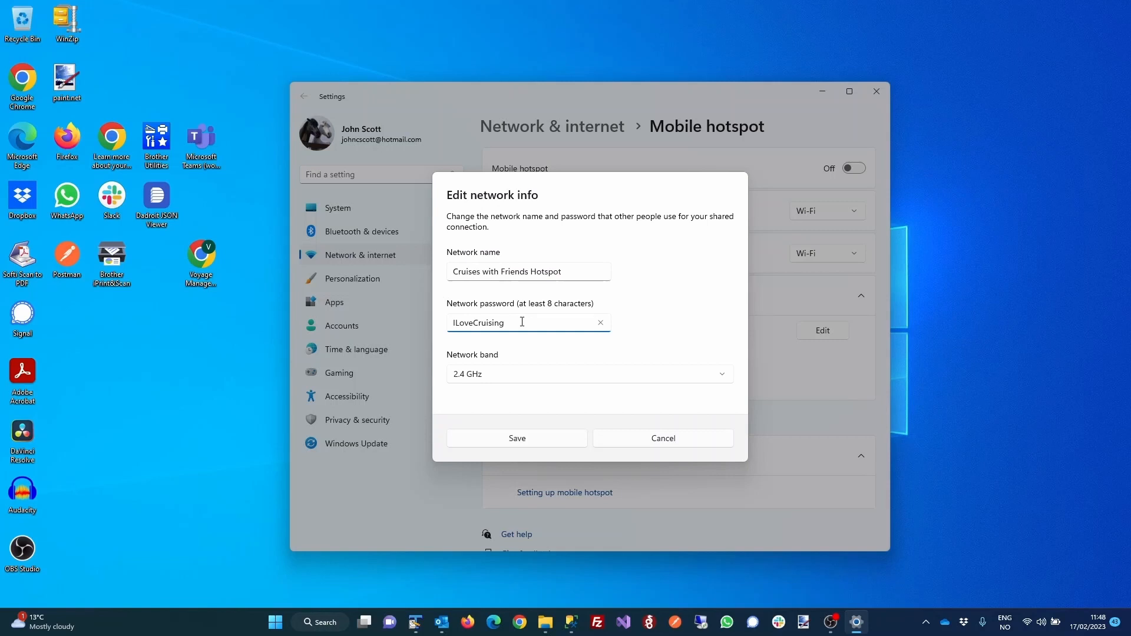
pyautogui.click(517, 437)
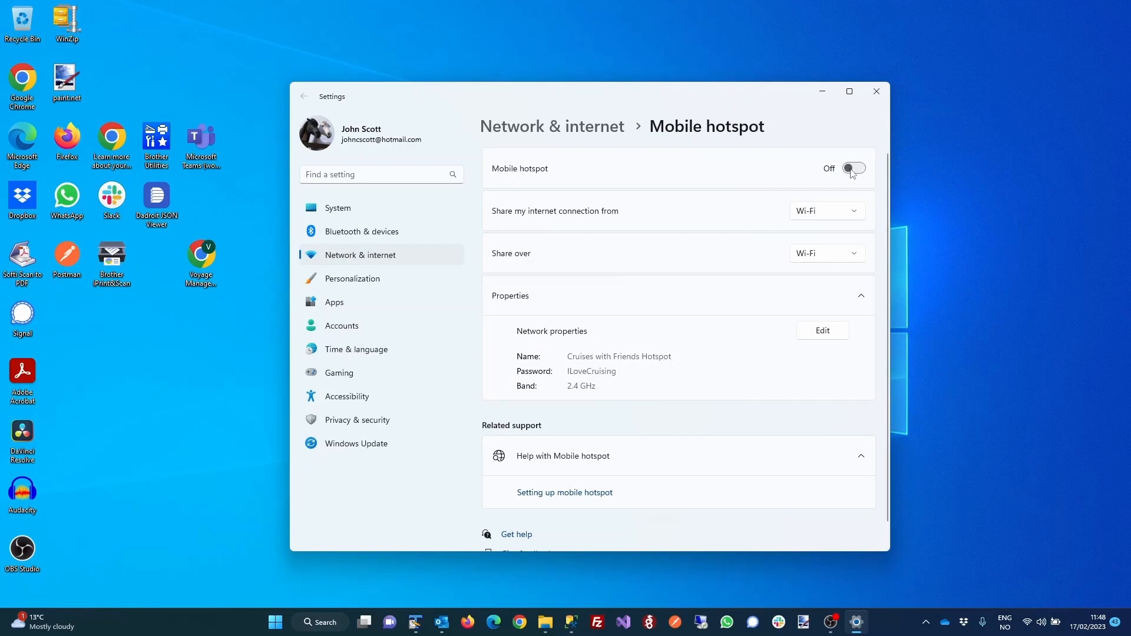
pyautogui.click(854, 168)
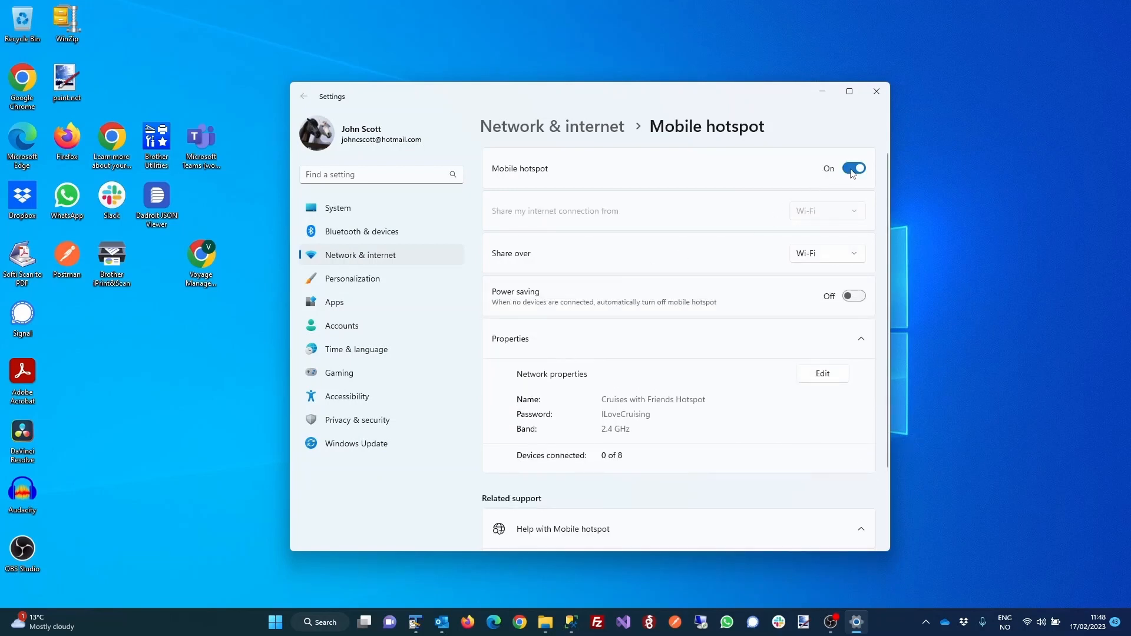